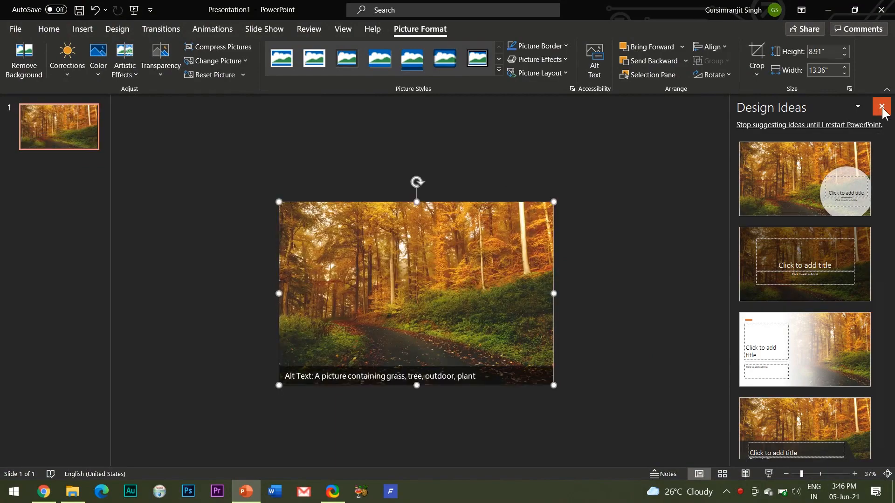
Step: Dismiss Design Ideas and cover the forest picture with a solid black rectangle
left_click(880, 107)
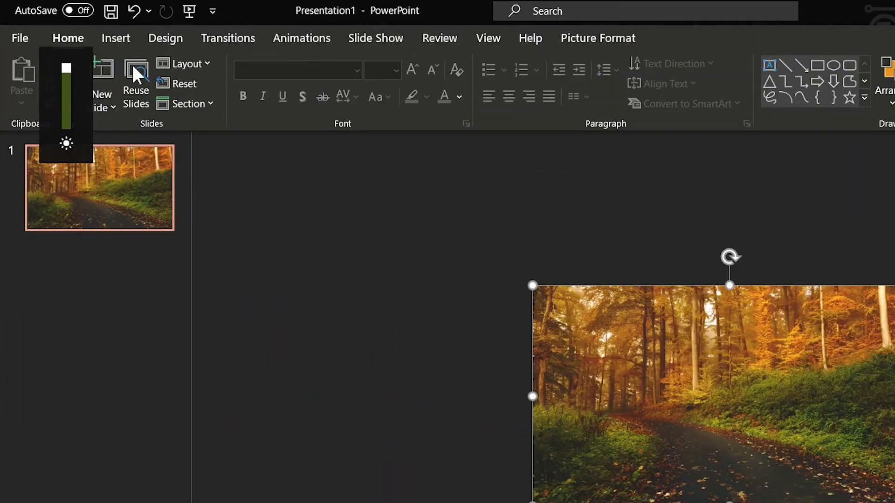
left_click(296, 82)
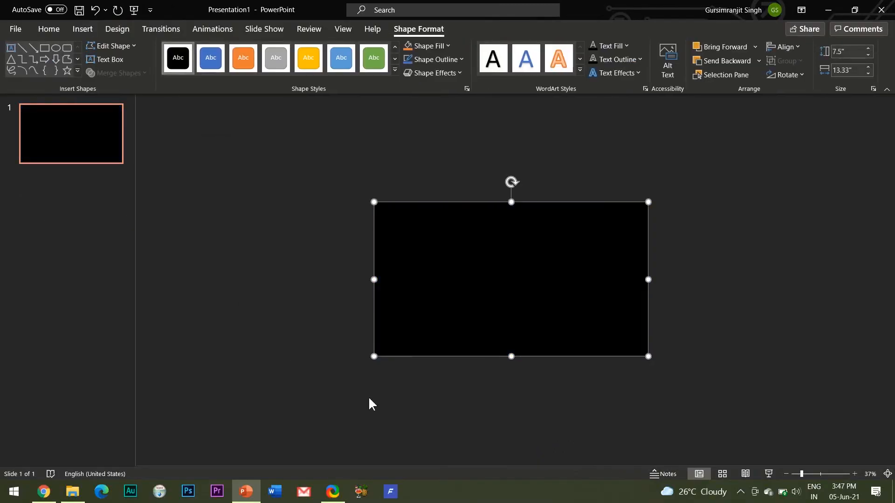
Step: Add a text box reading REVEAL in large bold white letters over the rectangle
left_click(82, 29)
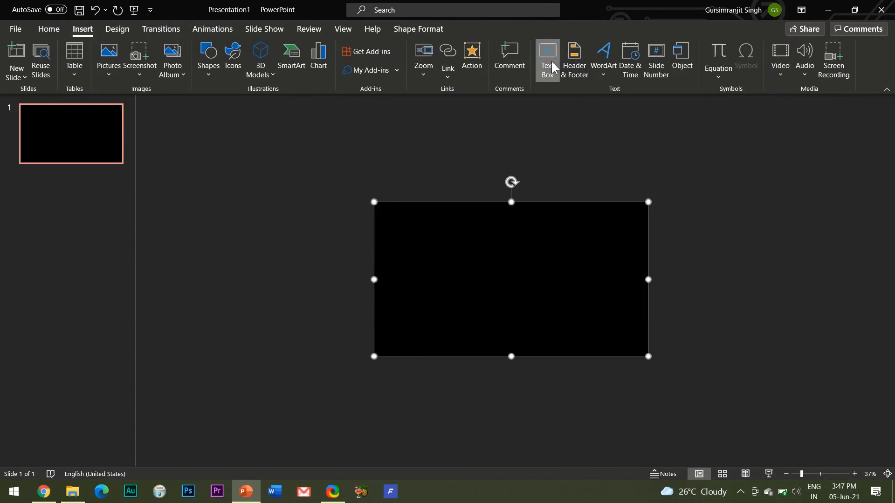
left_click(547, 59)
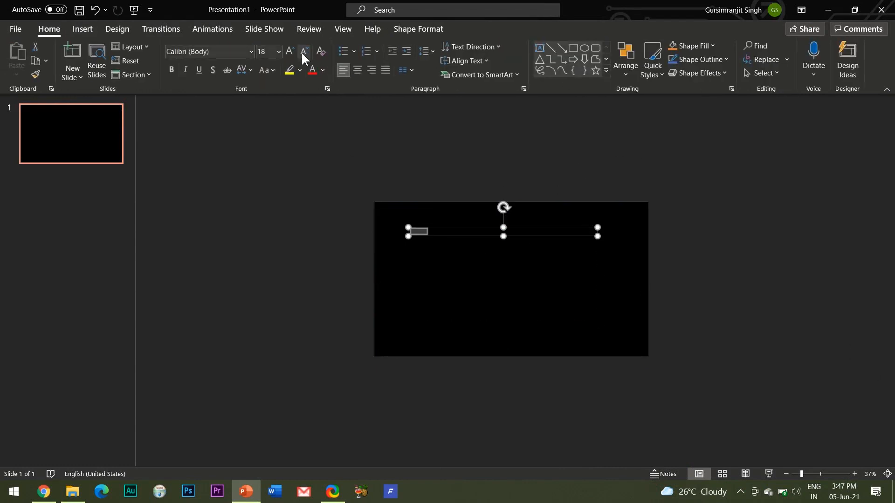
type("REVEAL")
left_click(268, 51)
type("239")
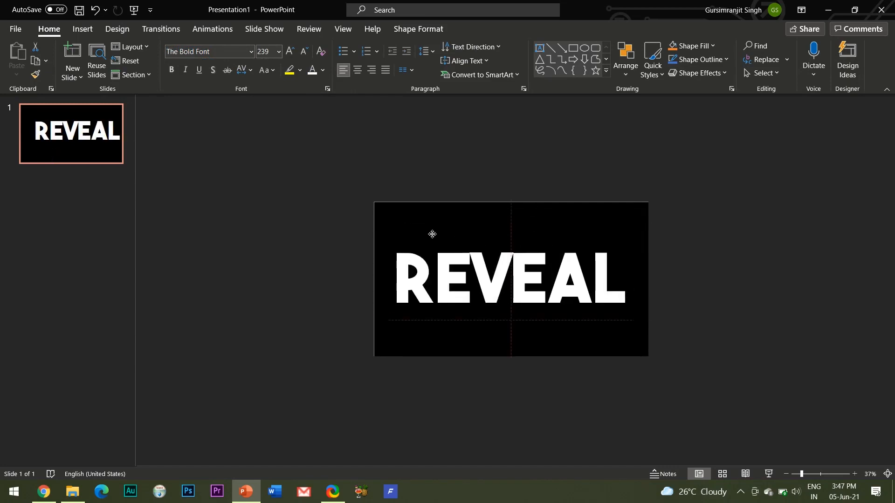
Step: Select the black rectangle and the REVEAL text box together
left_click(511, 279)
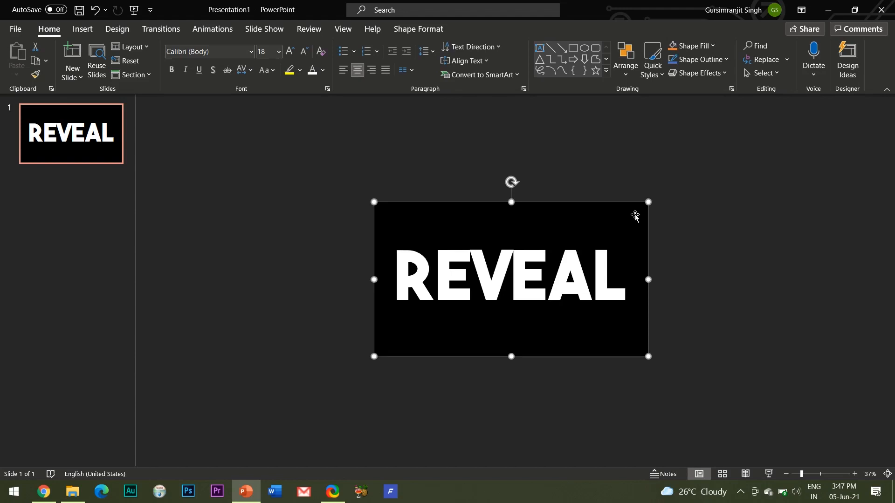
mouse_move(520, 280)
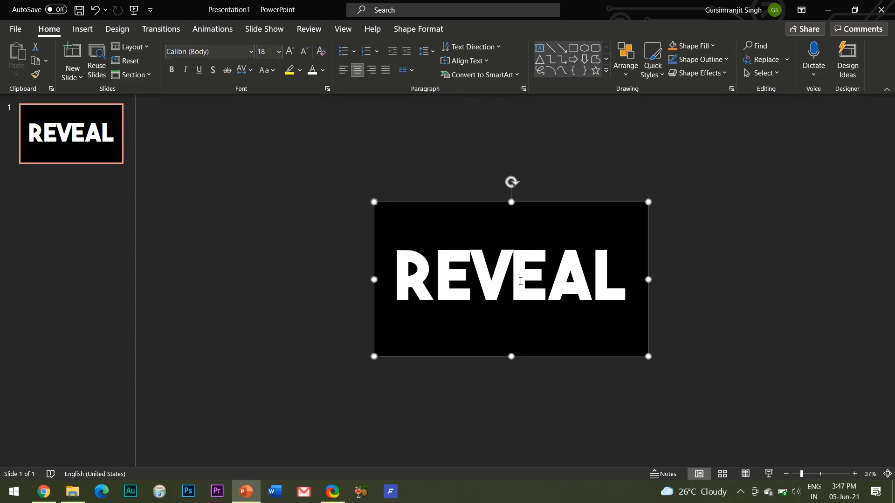
left_click(510, 279)
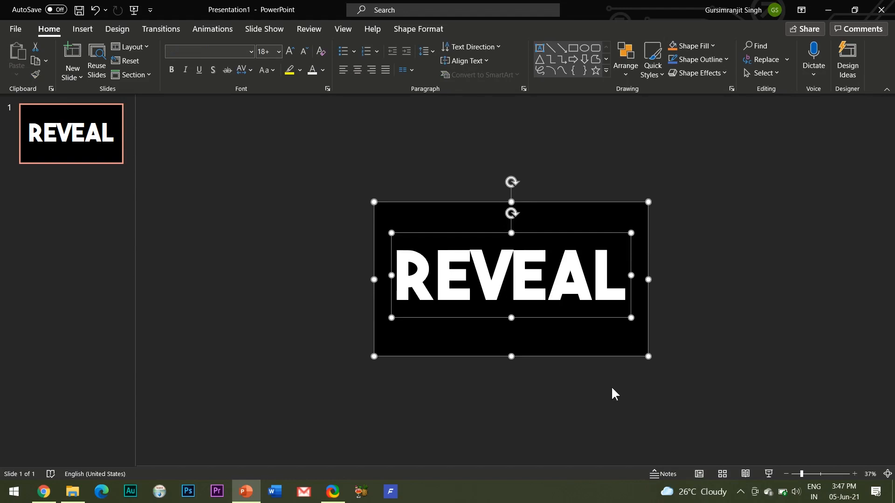
mouse_move(616, 374)
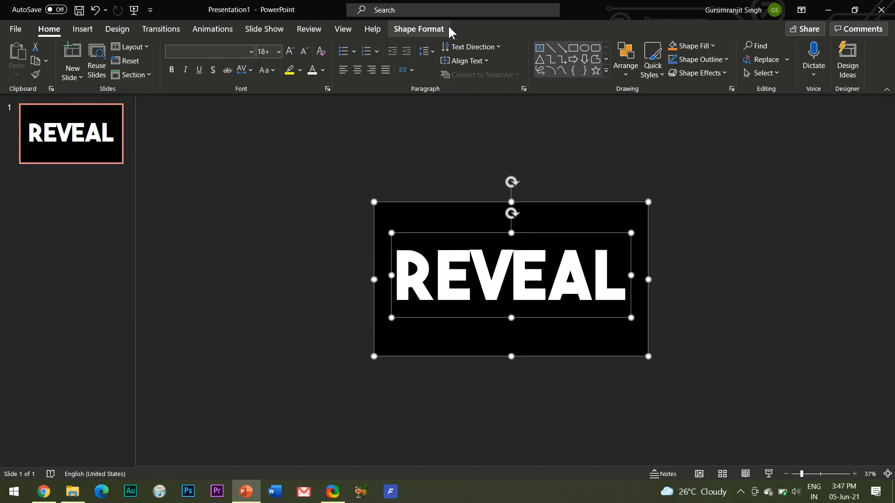
Step: Bring up Shape Format's Merge Shapes options for the selected rectangle and text
left_click(418, 29)
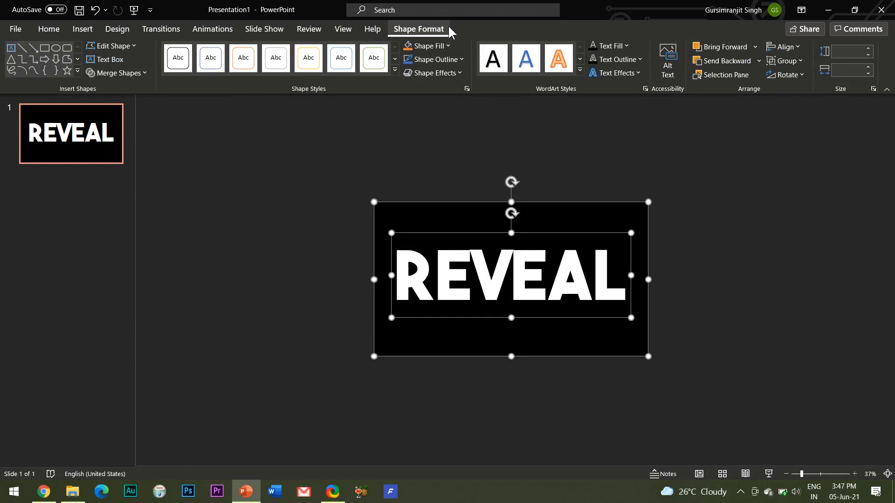
left_click(117, 73)
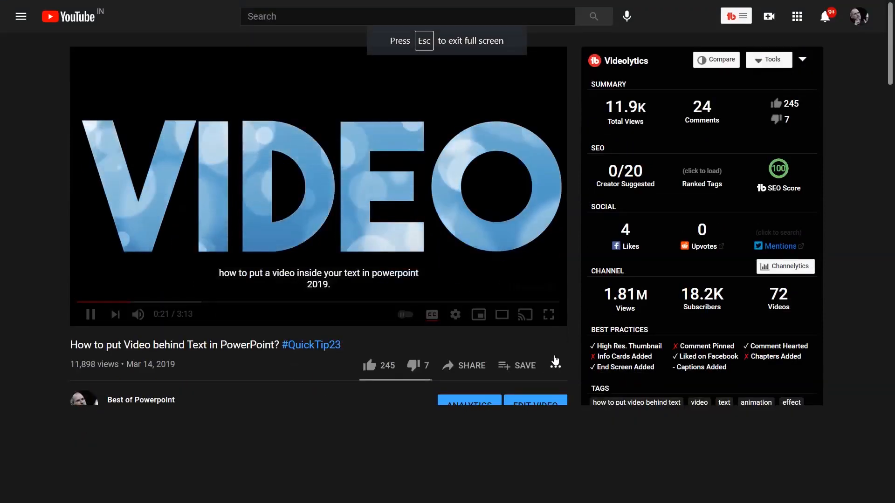
Step: Pause the YouTube tutorial on video behind text at 0:40
left_click(547, 314)
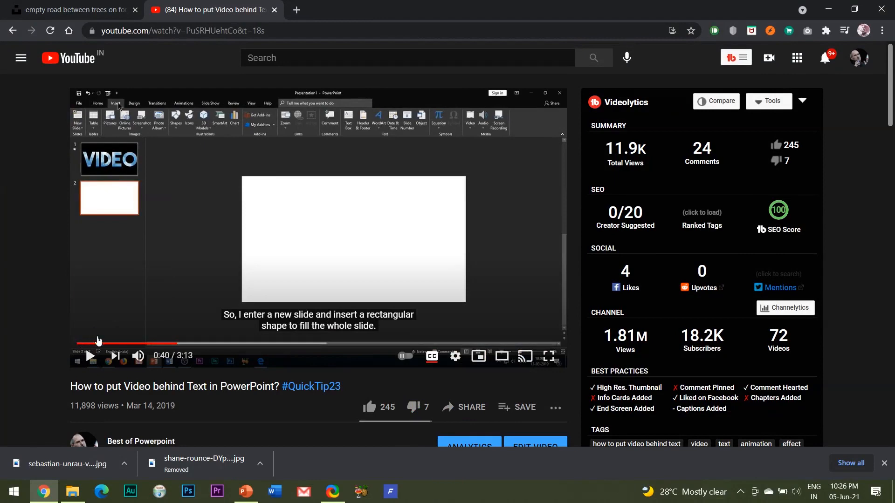
mouse_move(90, 355)
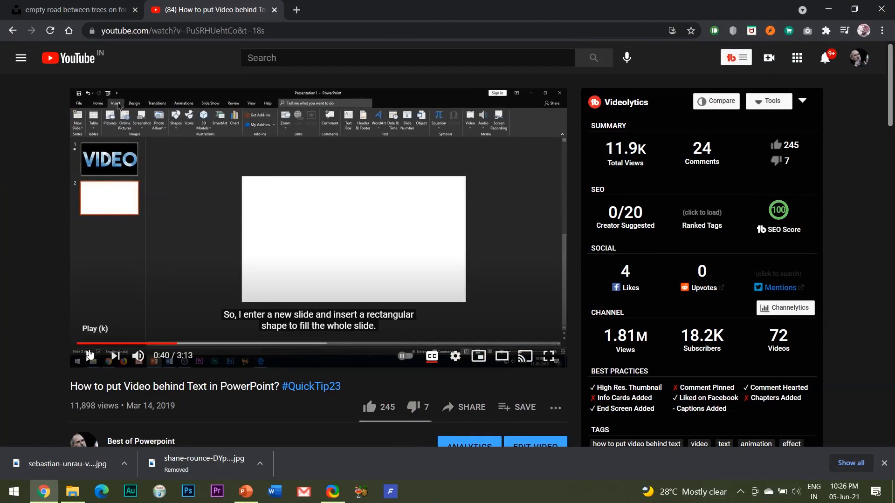